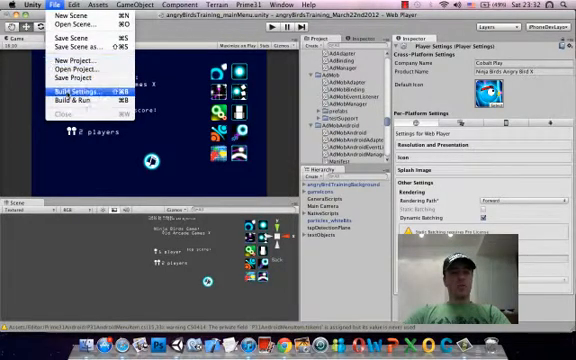
Bring up Build Settings to switch the Ninja Birds X project to the Web Player.
left_click(76, 92)
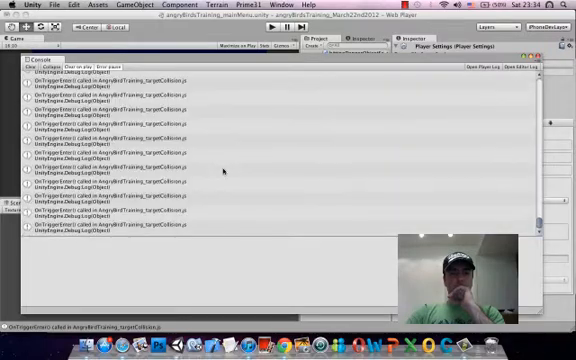
Inspect one of the compile errors listed in the Console after the platform switch.
left_click(22, 72)
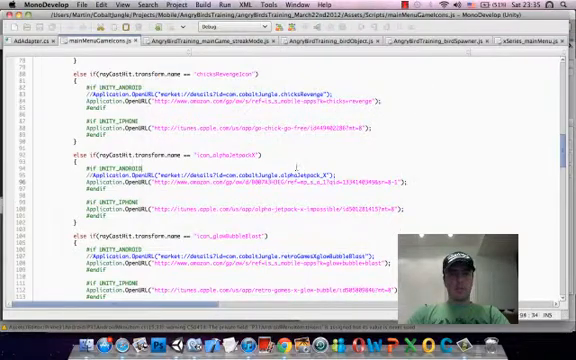
Review the ad script's iPhone-specific calls to surround with #if UNITY_IPHONE ... #endif.
scroll("down", 3)
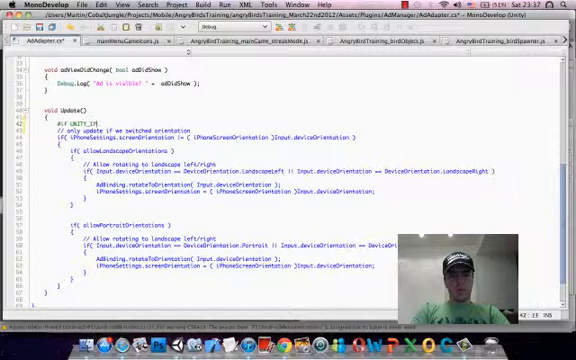
Wrap the orientation Update routine in #if UNITY_IPHONE ... #endif so it compiles only for iPhone.
double_click(76, 118)
type("#if UNITY_IPHONE")
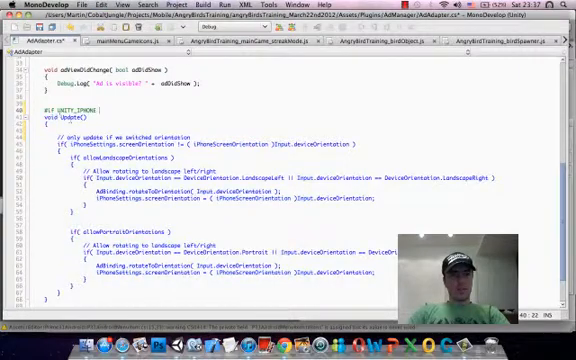
double_click(72, 116)
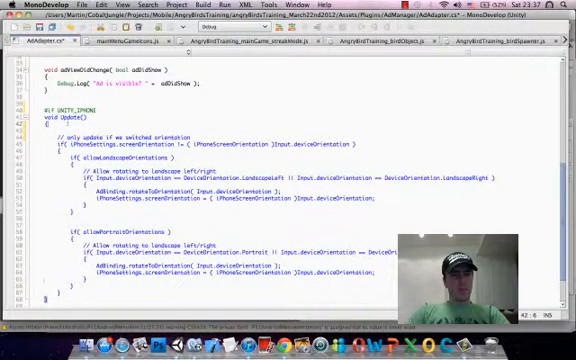
scroll("down", 3)
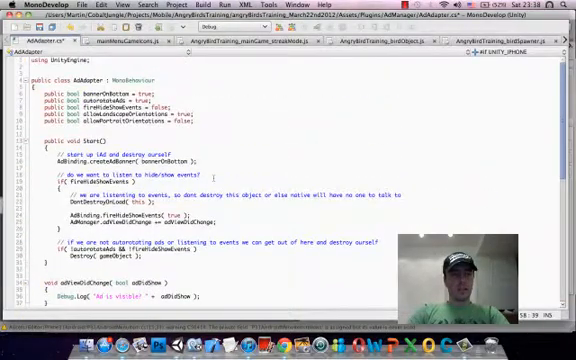
scroll("down", 3)
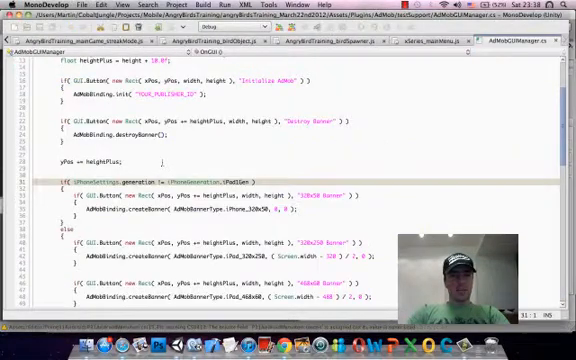
Review AdMobDemoManager.cs to enclose its platform-specific code in #if UNITY_IPHONE ... #endif.
scroll("down", 3)
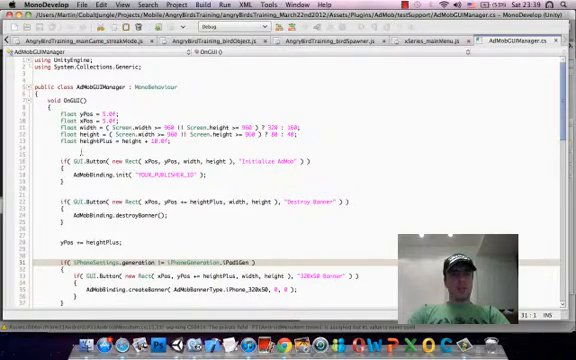
scroll("down", 3)
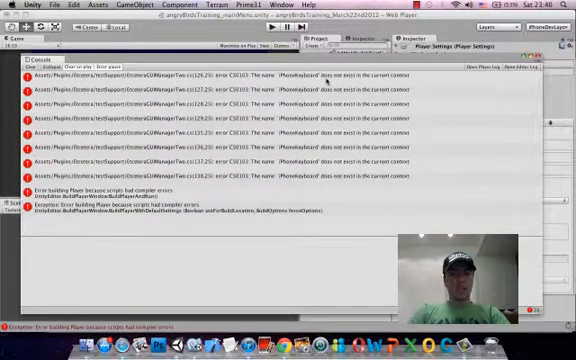
Read the first remaining error's details: iPhoneSettings does not exist in the current context.
left_click(200, 76)
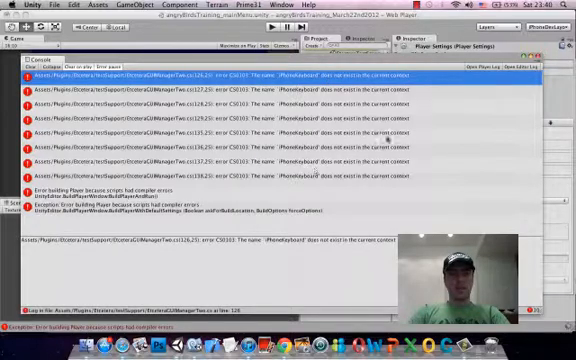